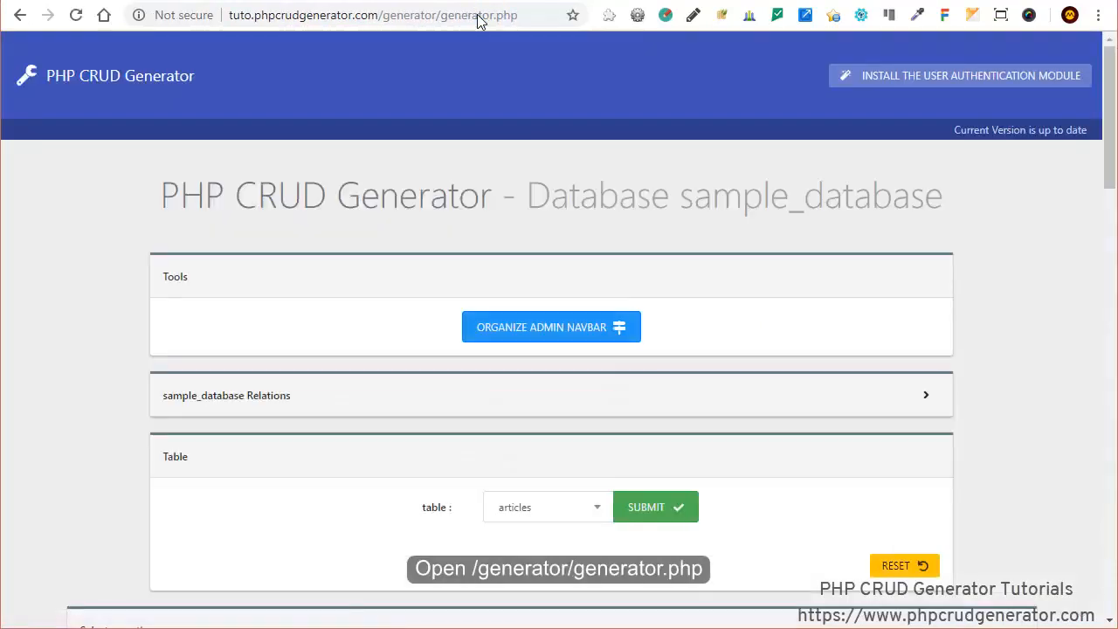
mouse_move(433, 180)
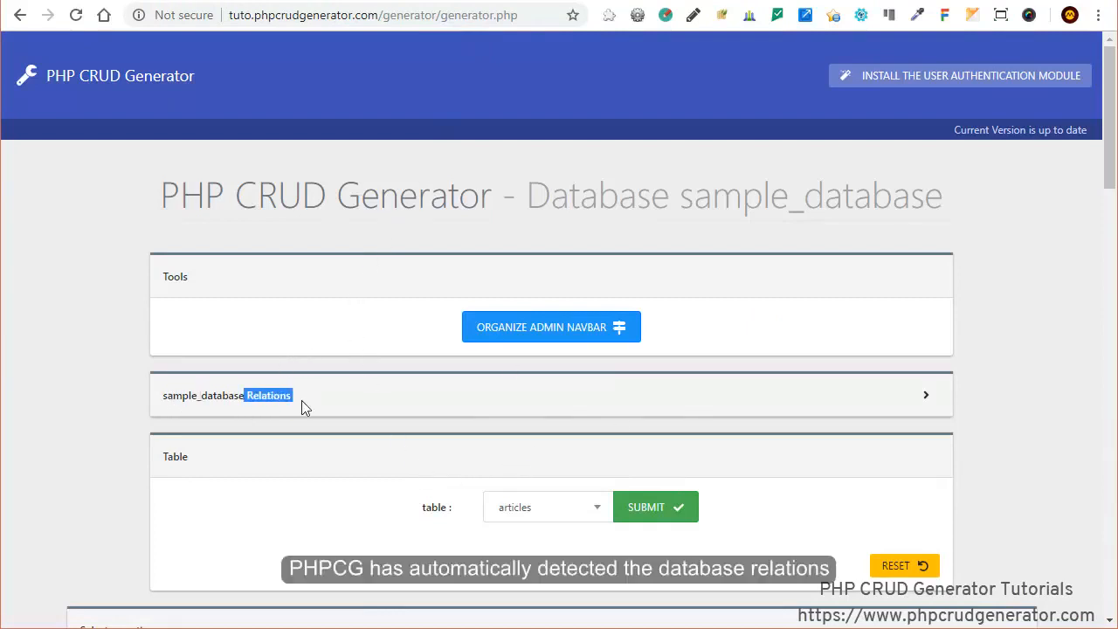
- Show the detected relations, then rename the authors_id display name to 'author'
click(926, 395)
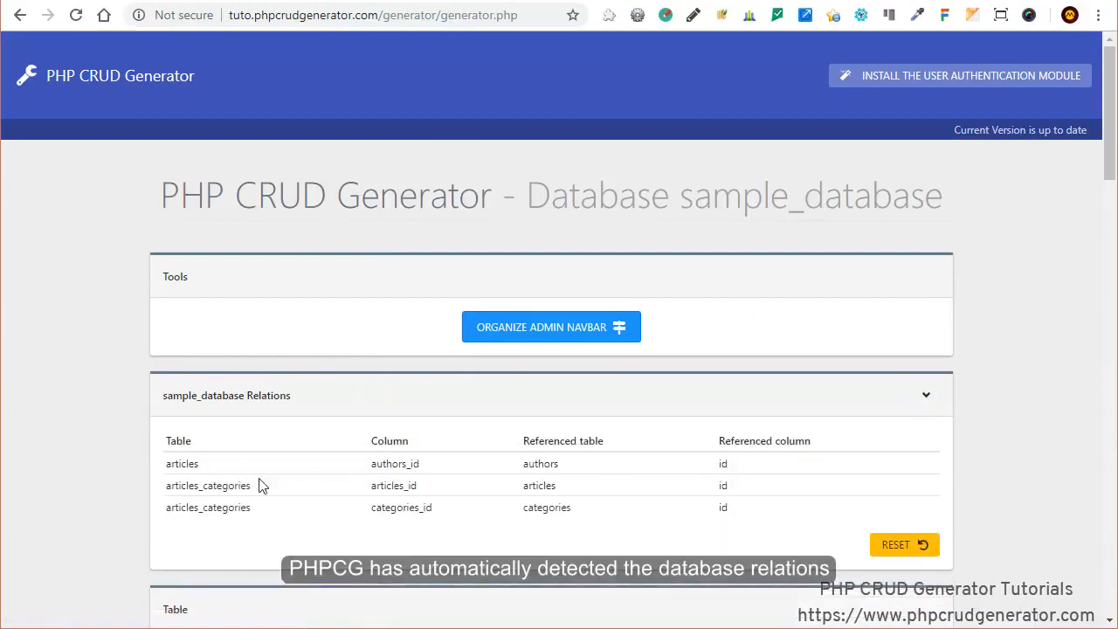
mouse_move(926, 398)
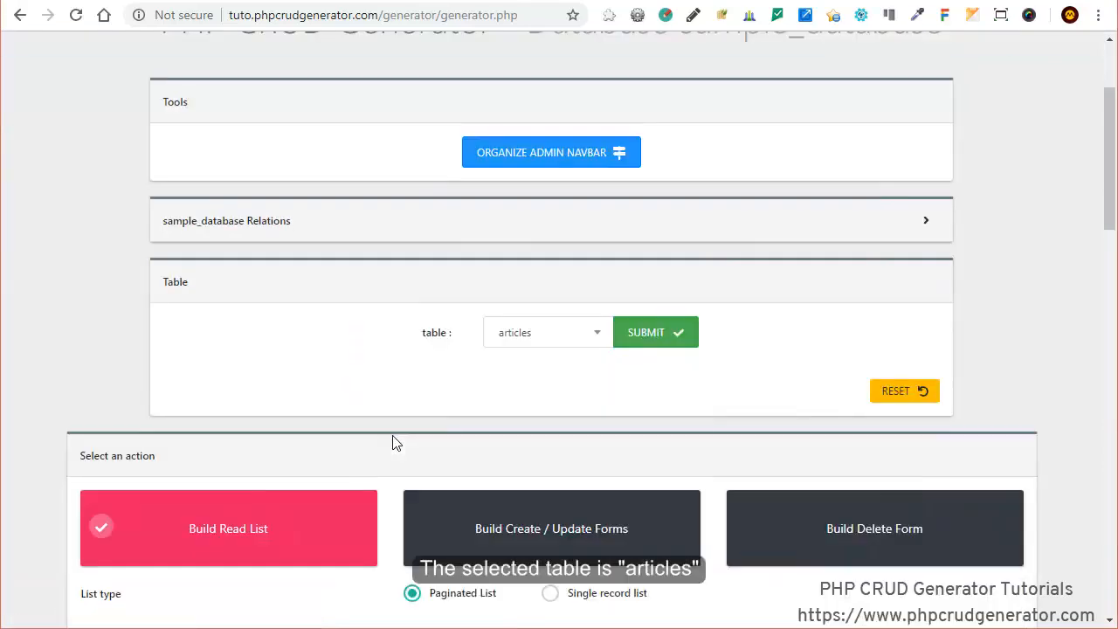
scroll(down, 3)
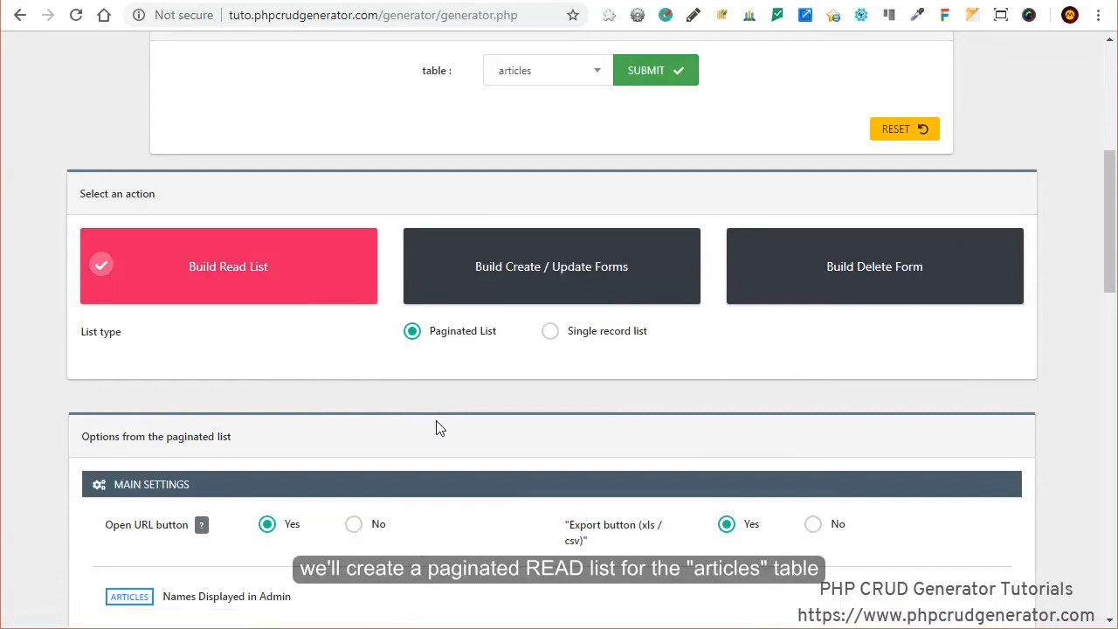
scroll(down, 3)
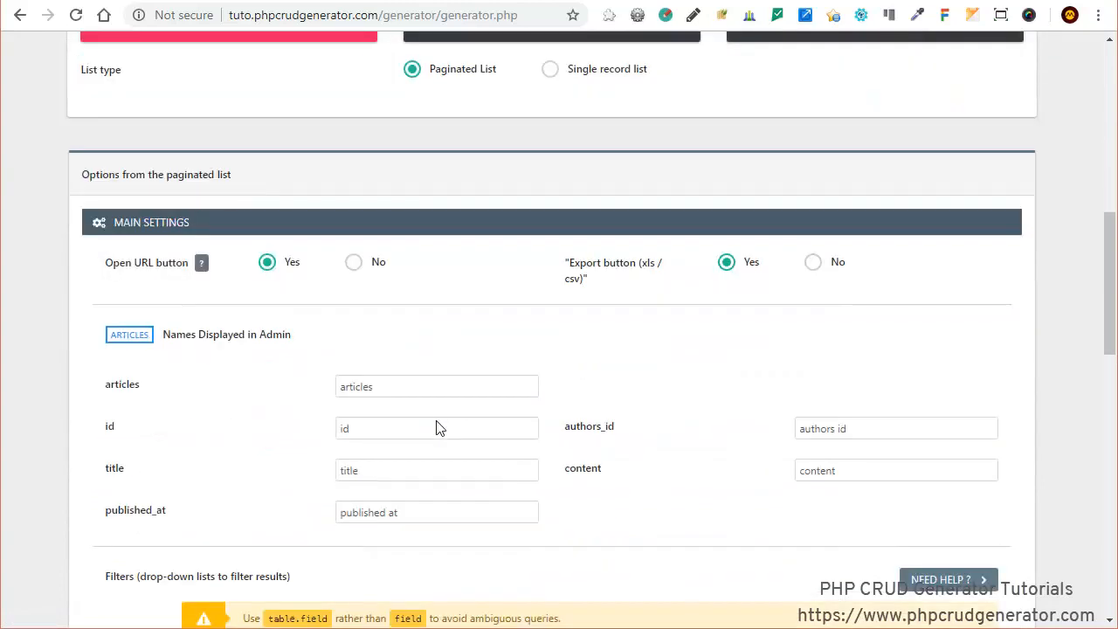
scroll(down, 3)
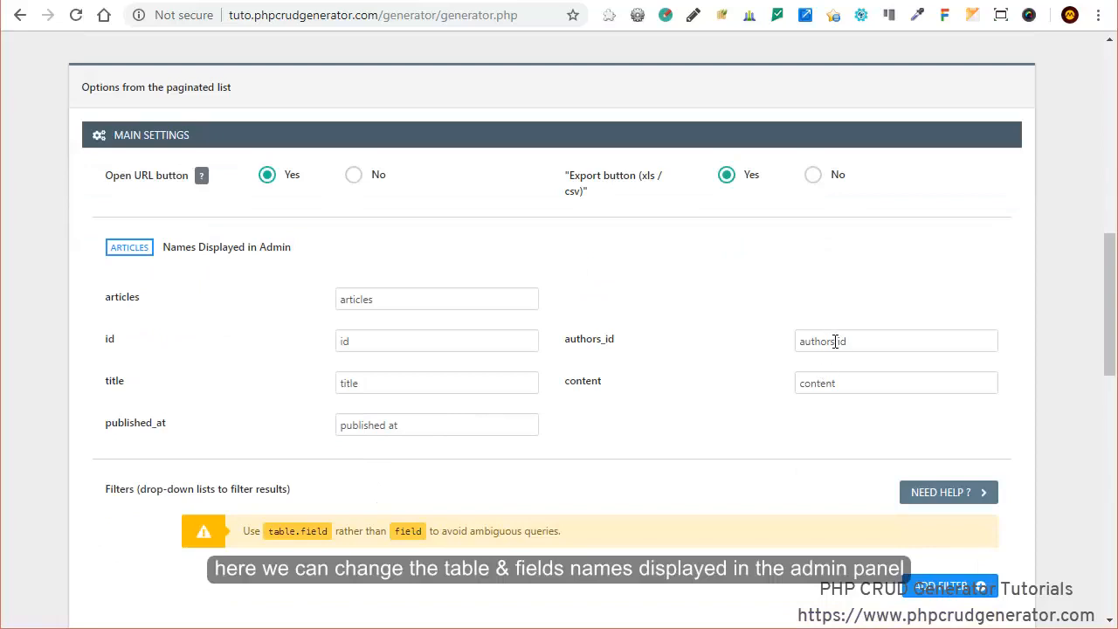
double_click(832, 340)
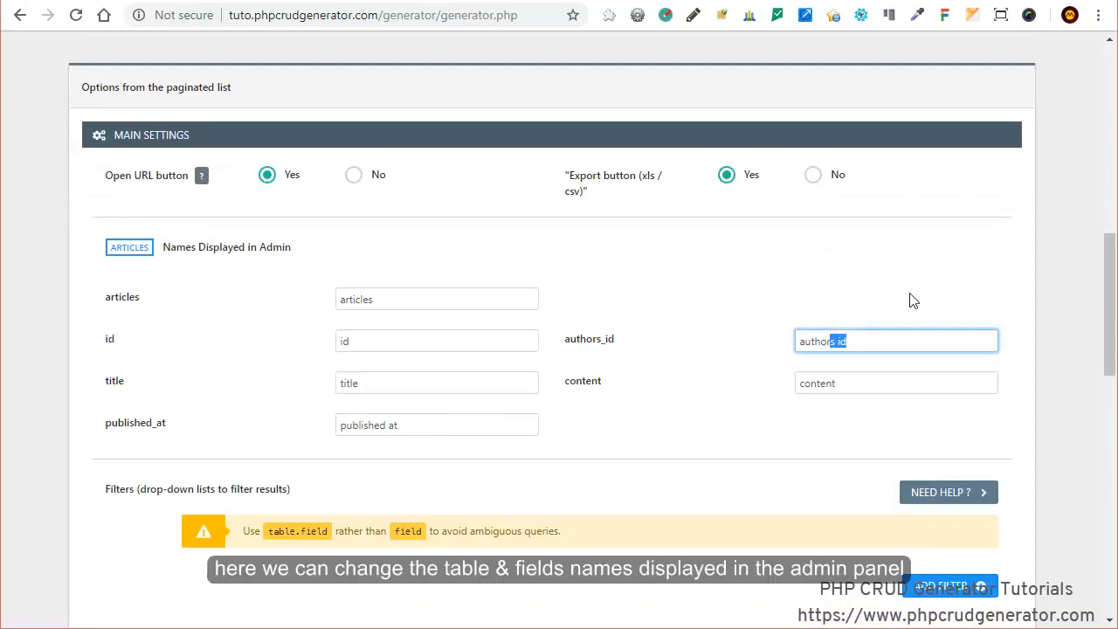
text(author)
click(896, 382)
text(article )
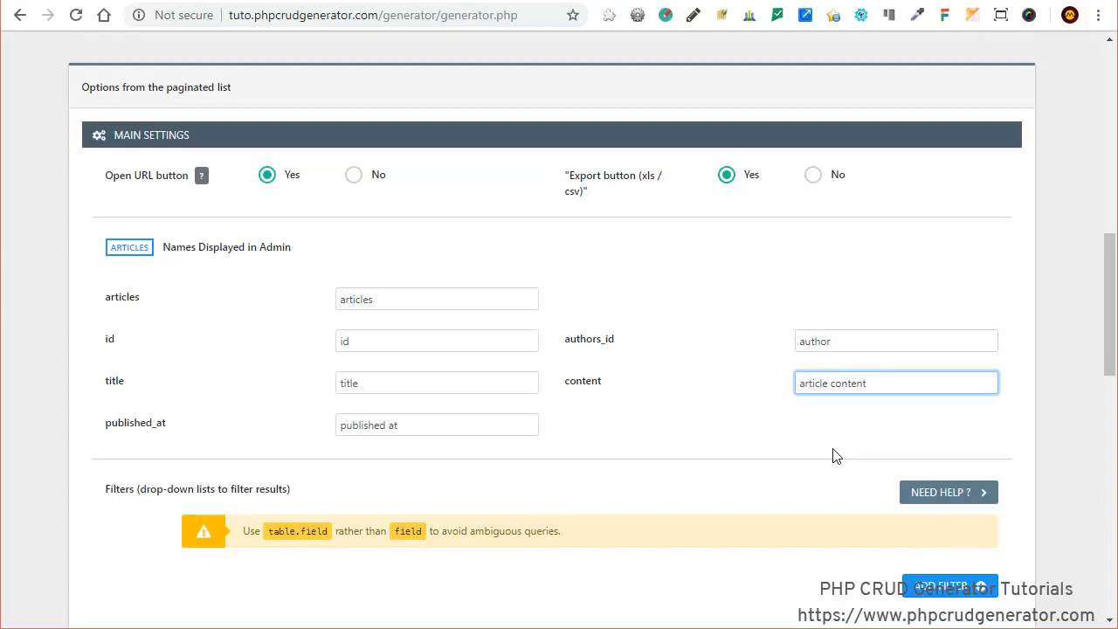
- Add two filters, the first on articles.id and the second on articles.title
scroll(down, 3)
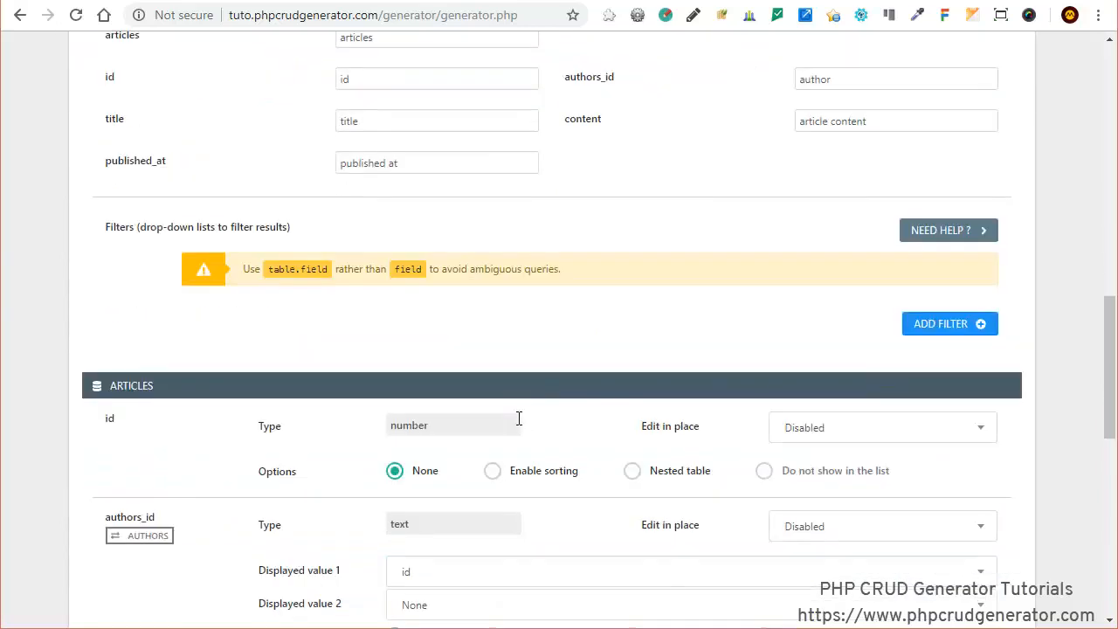
click(950, 324)
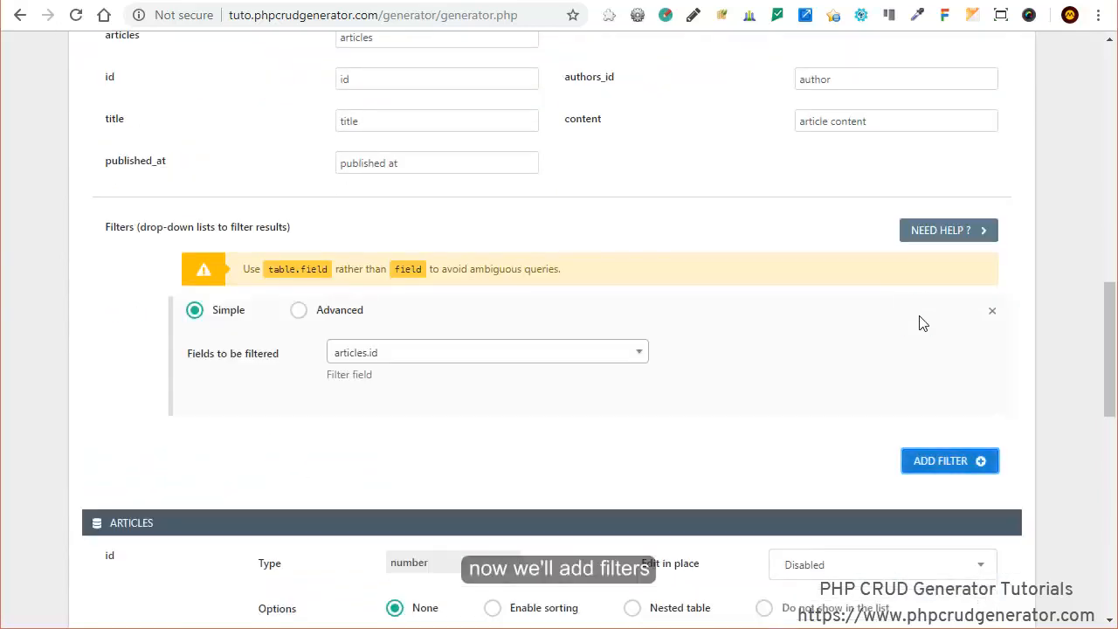
mouse_move(1020, 461)
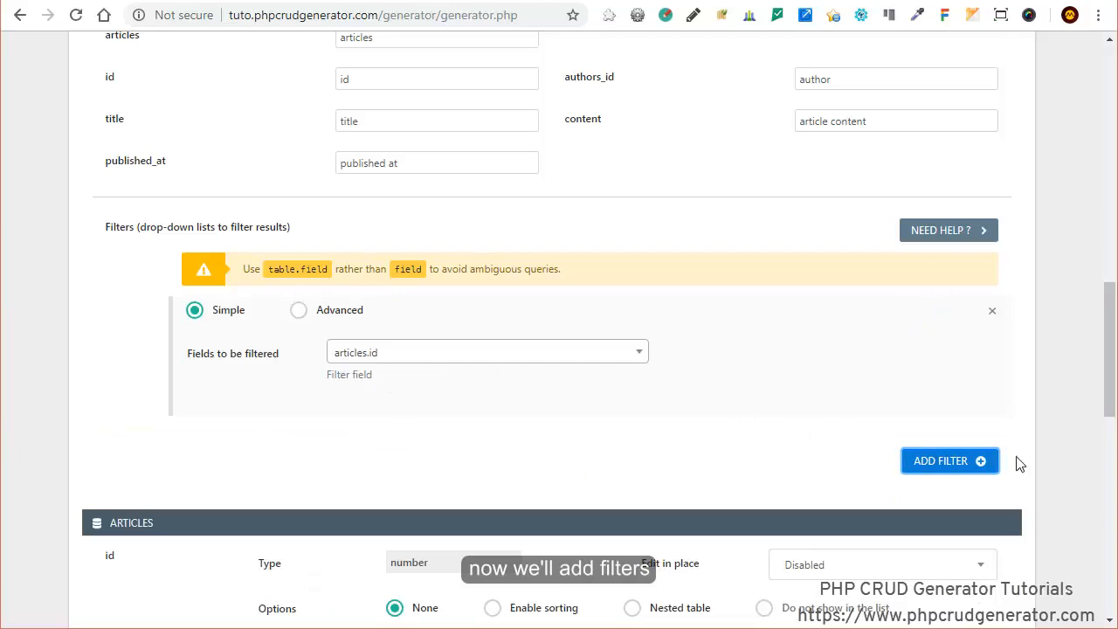
click(951, 461)
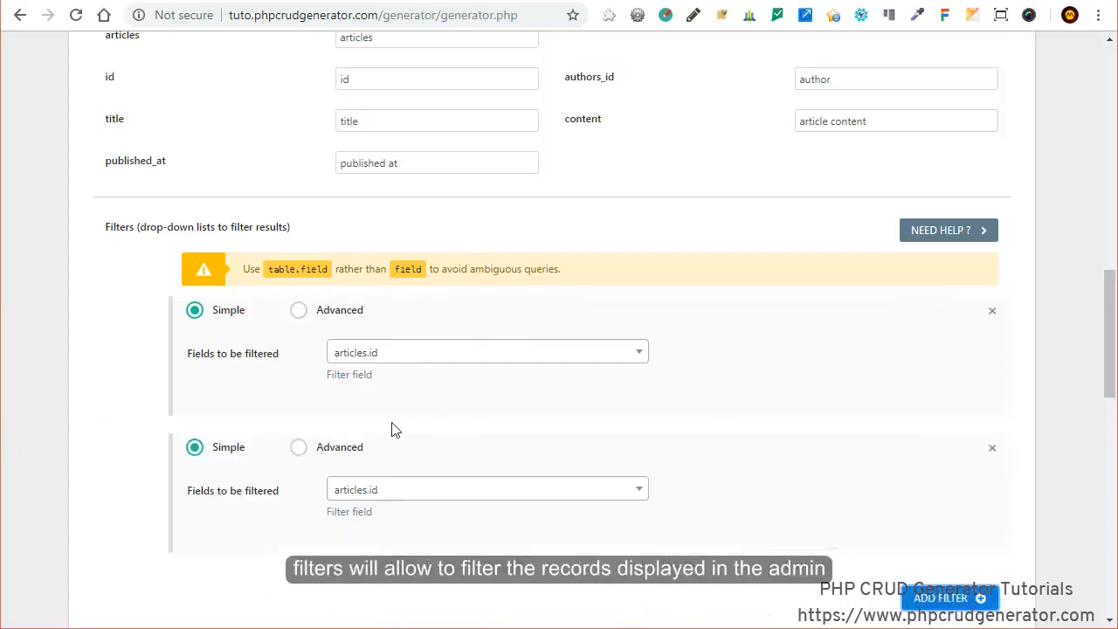
click(486, 351)
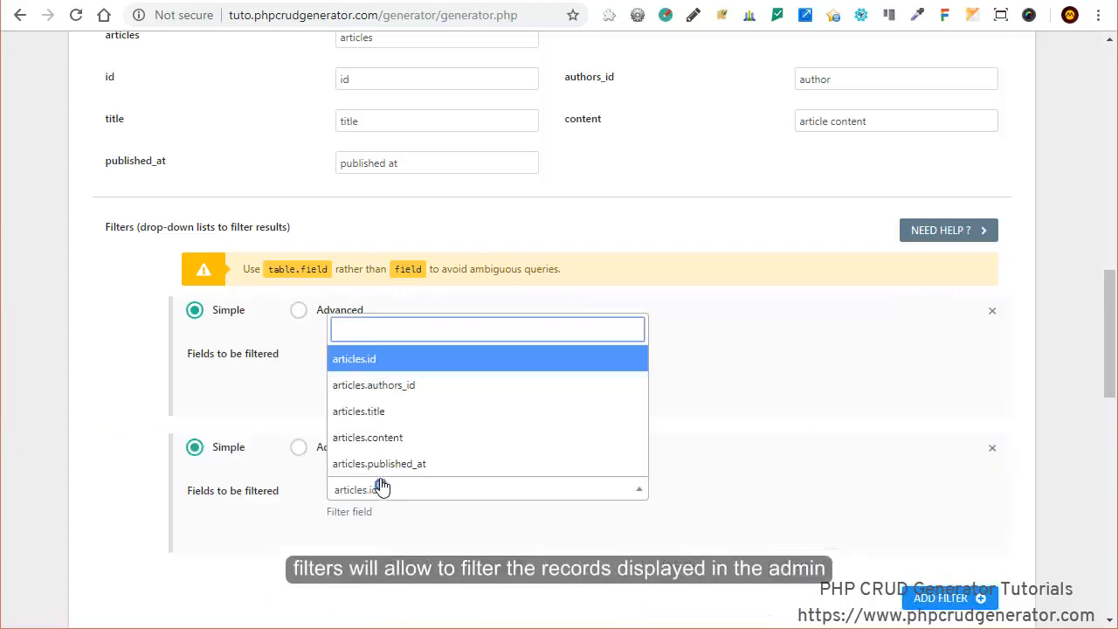
click(359, 412)
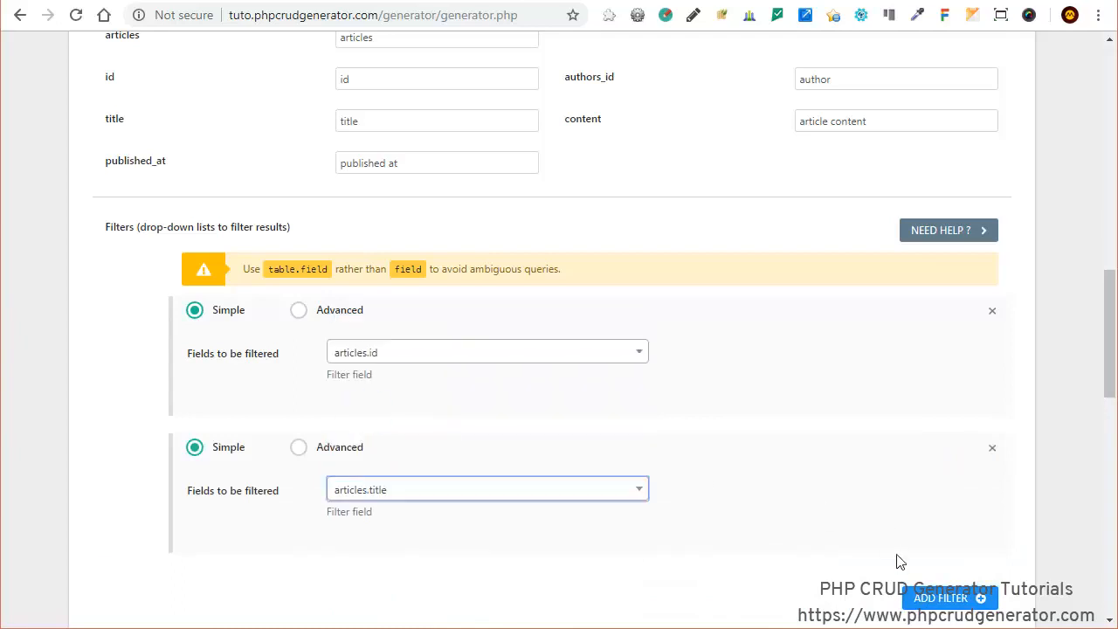
- Add a third filter on articles.published_at
click(948, 597)
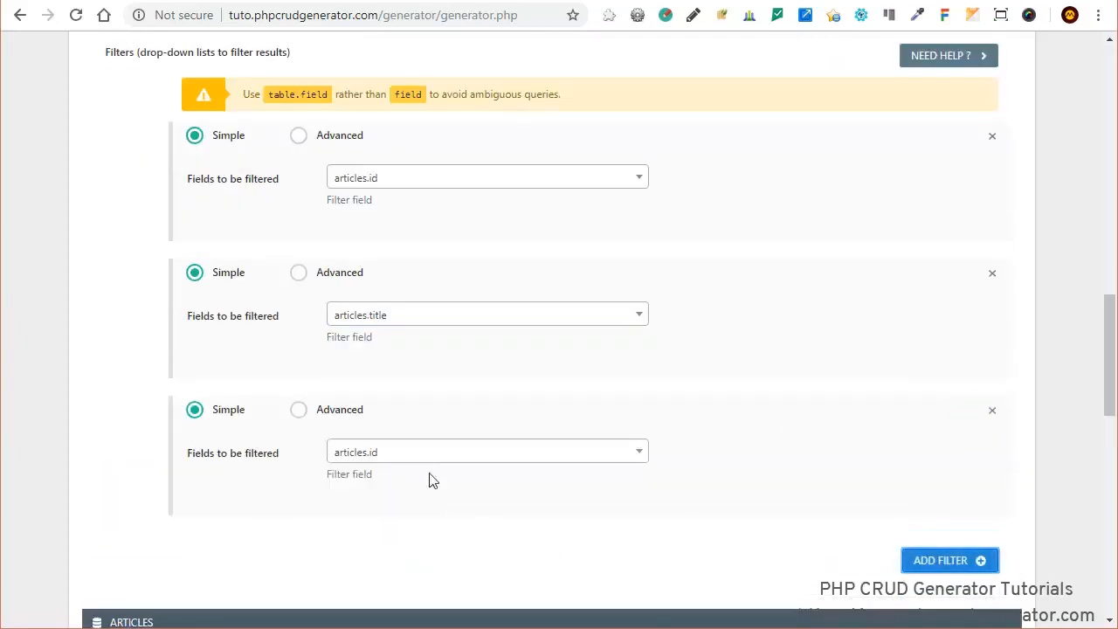
click(486, 451)
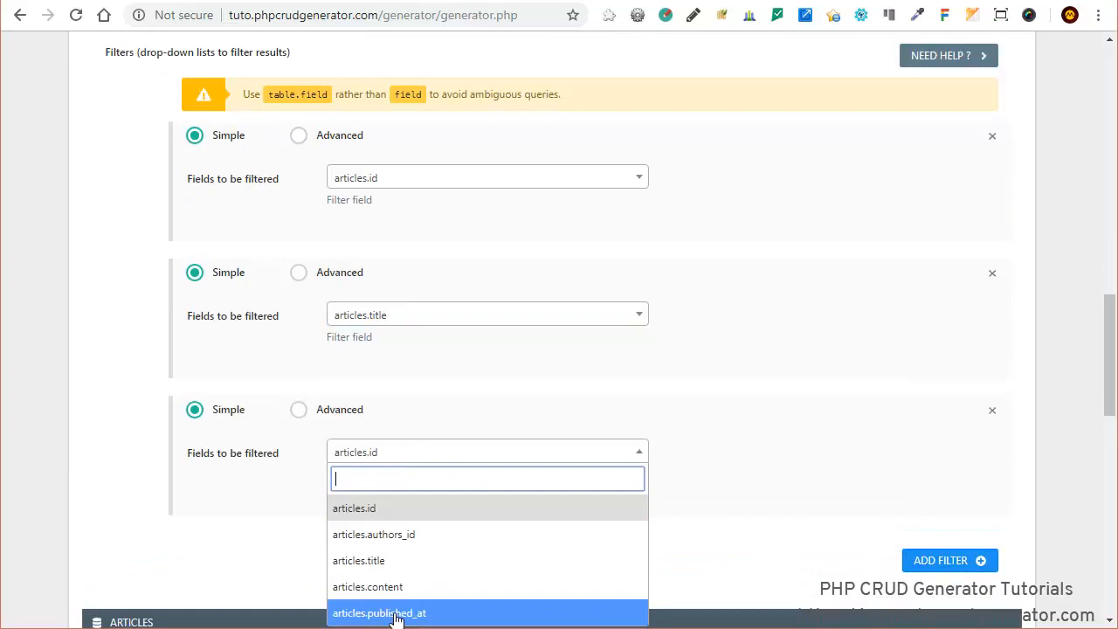
click(391, 611)
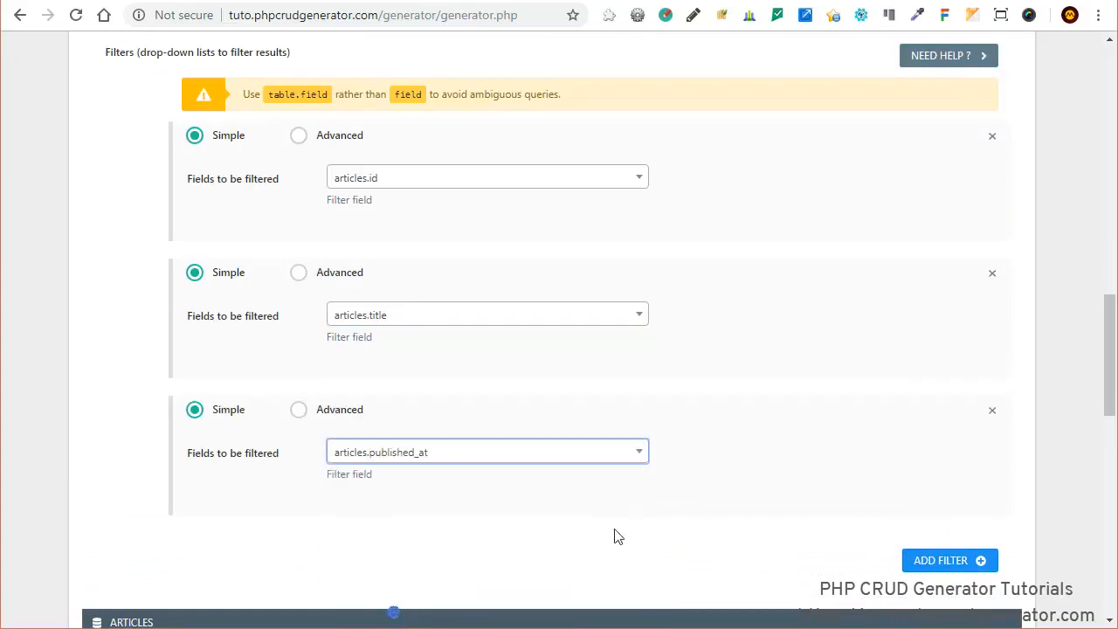
scroll(down, 3)
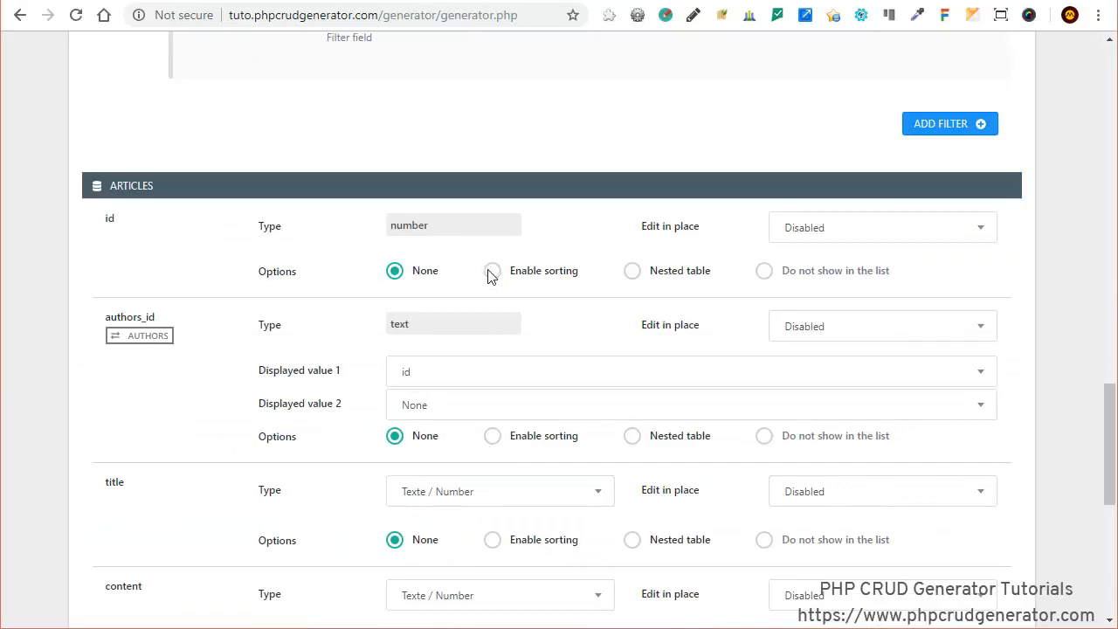
- Toggle id column sorting and display authors by first_name plus name
click(493, 271)
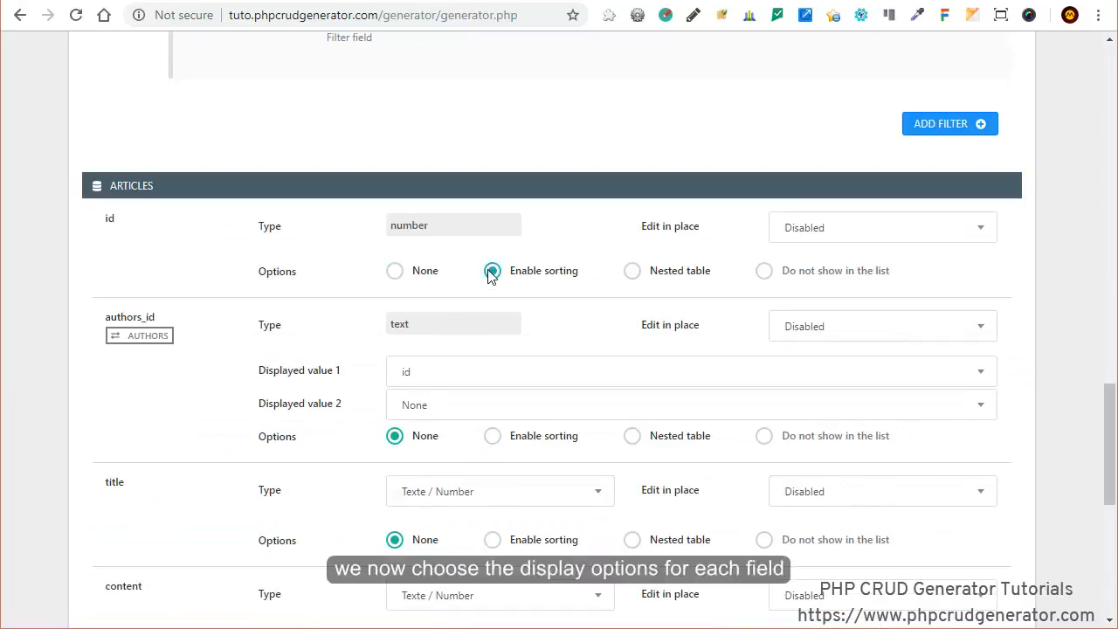
click(493, 271)
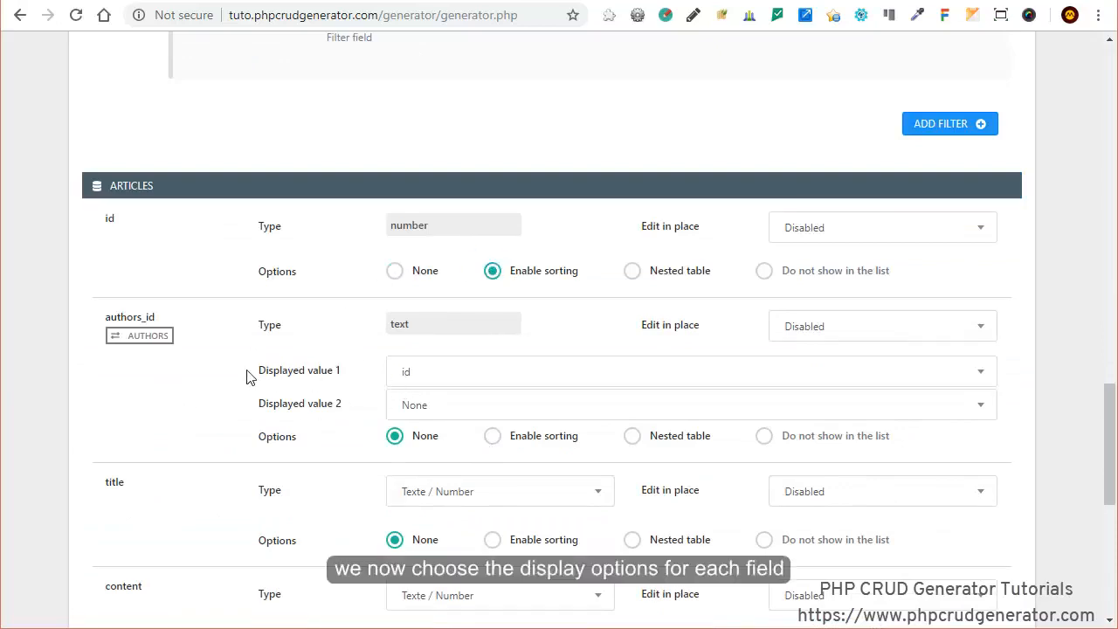
click(690, 371)
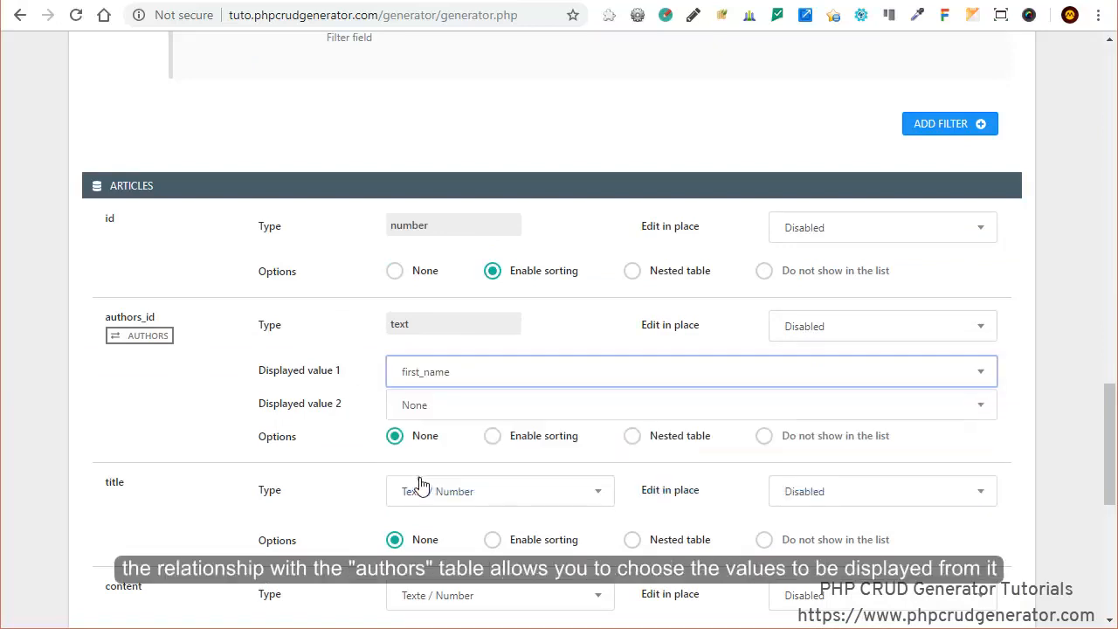
click(690, 406)
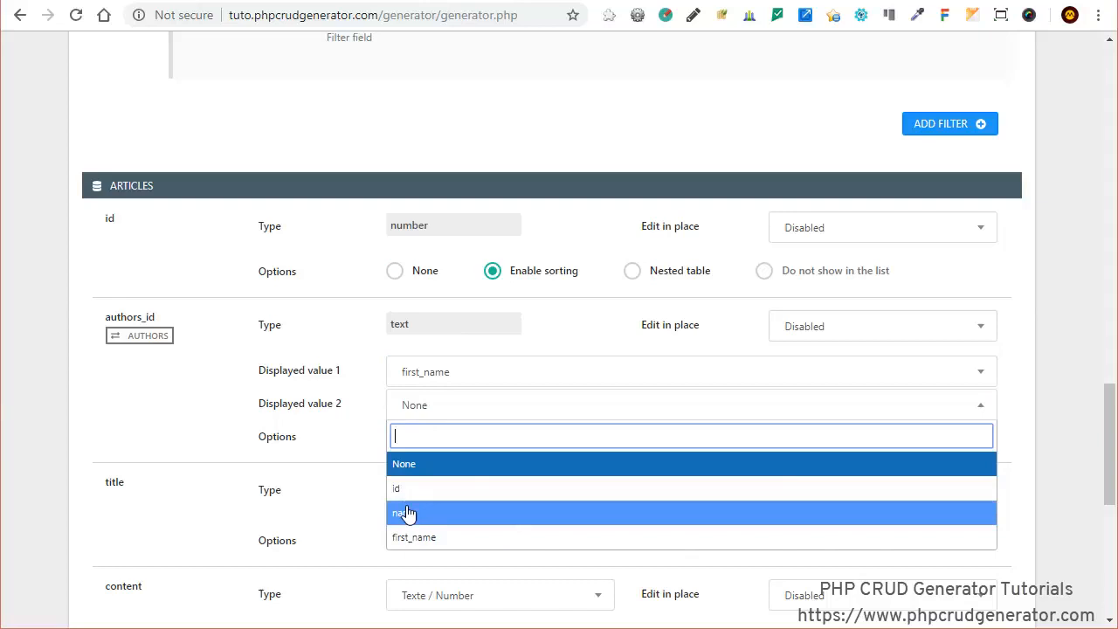
click(403, 512)
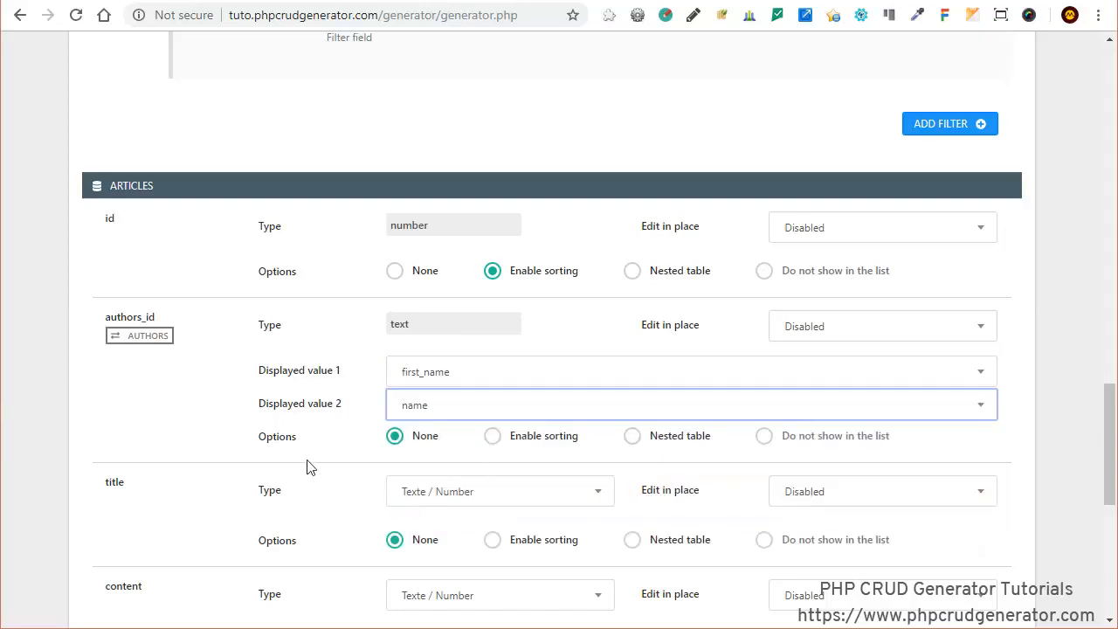
- Set the title field's Edit in place to Input Text
scroll(down, 3)
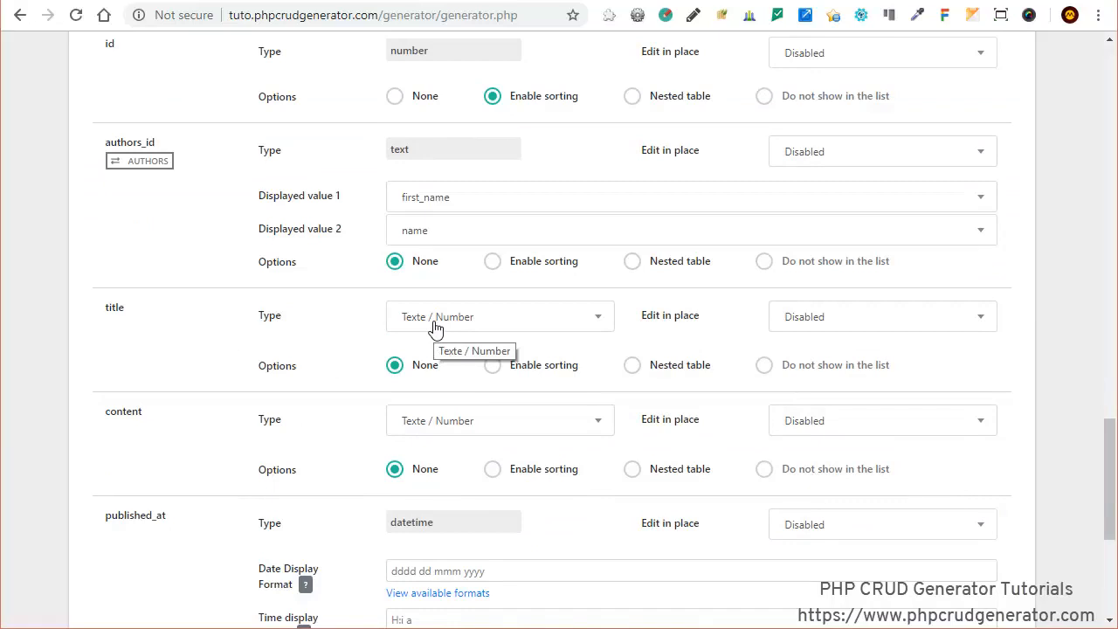
click(882, 316)
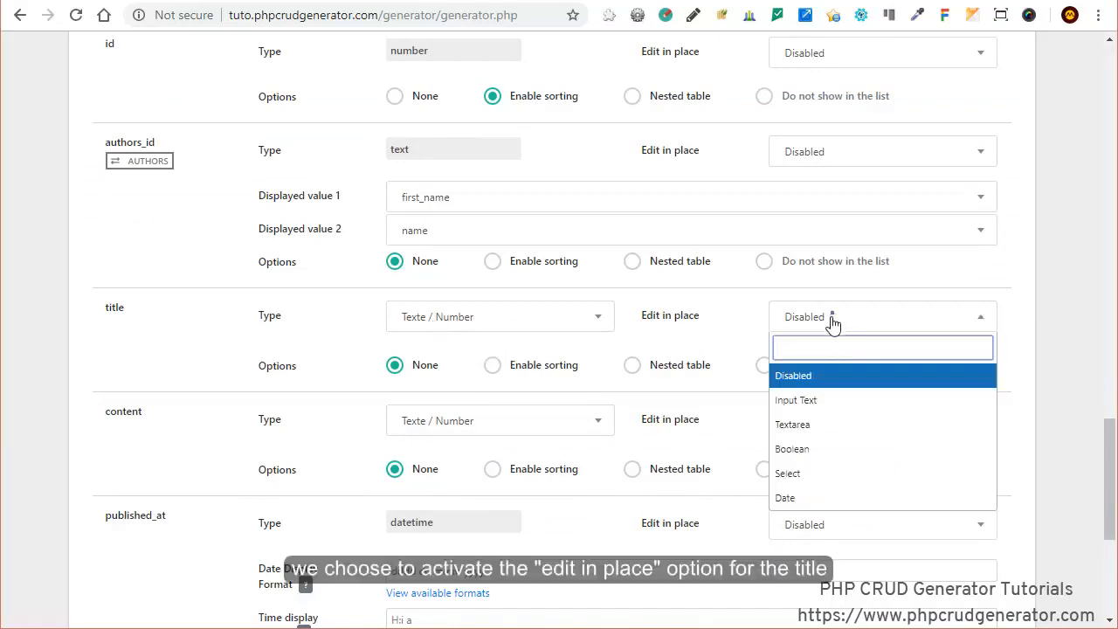
click(797, 400)
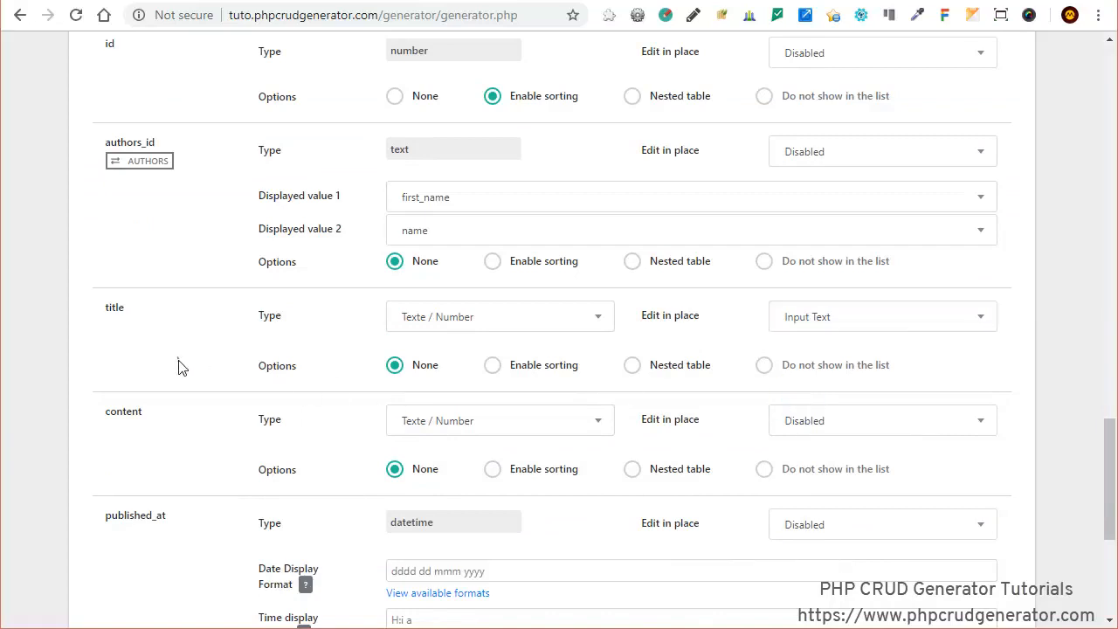
scroll(down, 3)
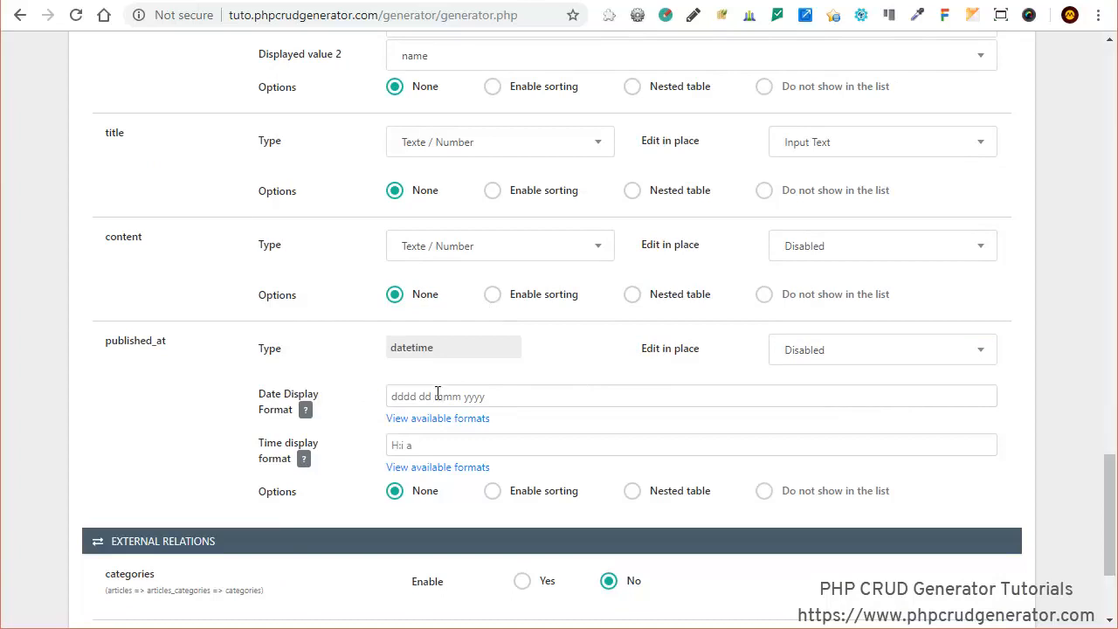
- Enable sorting on published_at and enable the categories relation displaying its name field
click(437, 420)
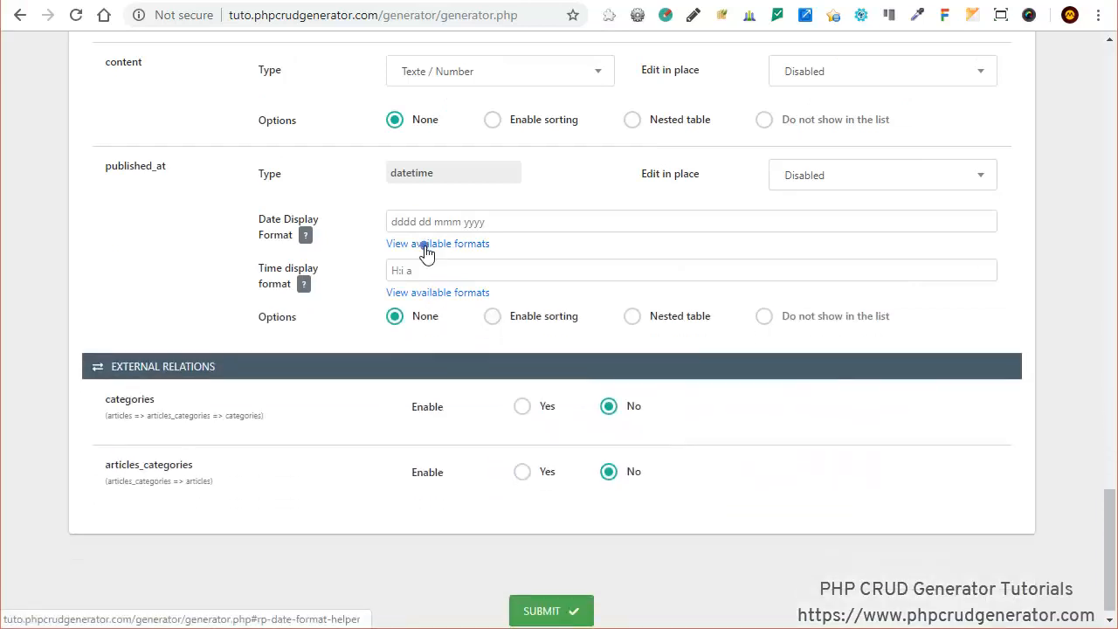
mouse_move(551, 339)
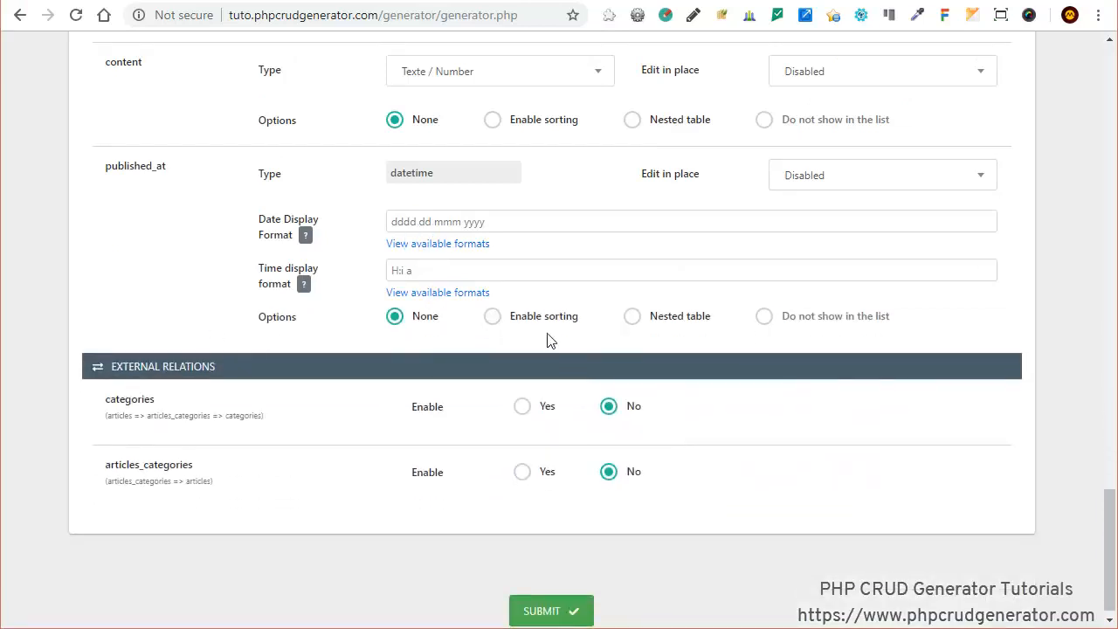
click(493, 316)
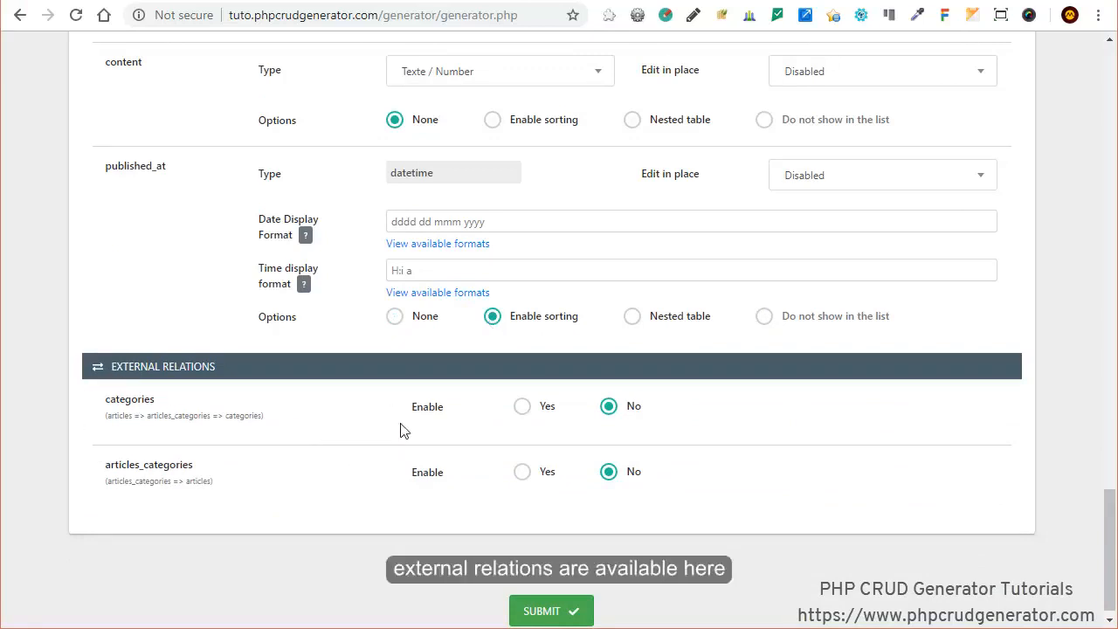
click(520, 405)
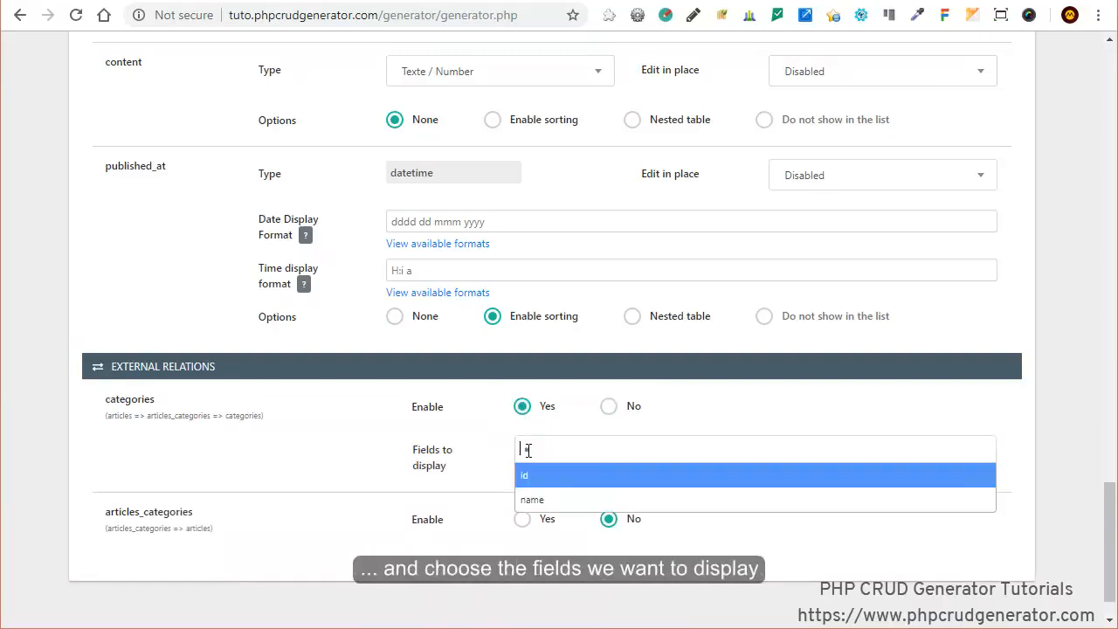
click(531, 500)
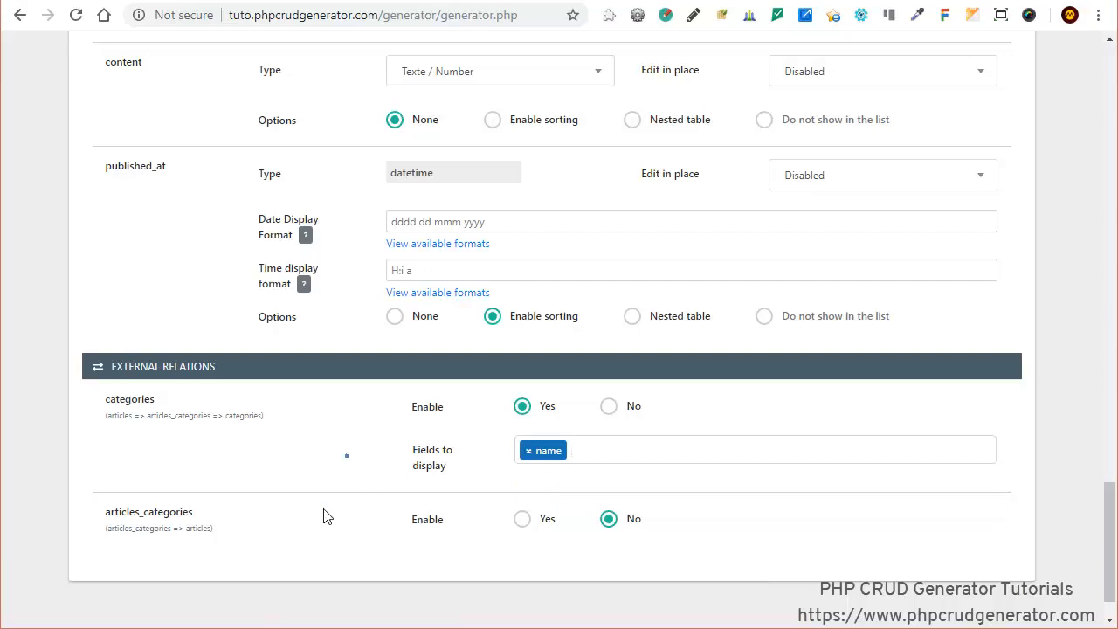
- Submit the form to generate the articles list and collapse the created-files panel
scroll(down, 3)
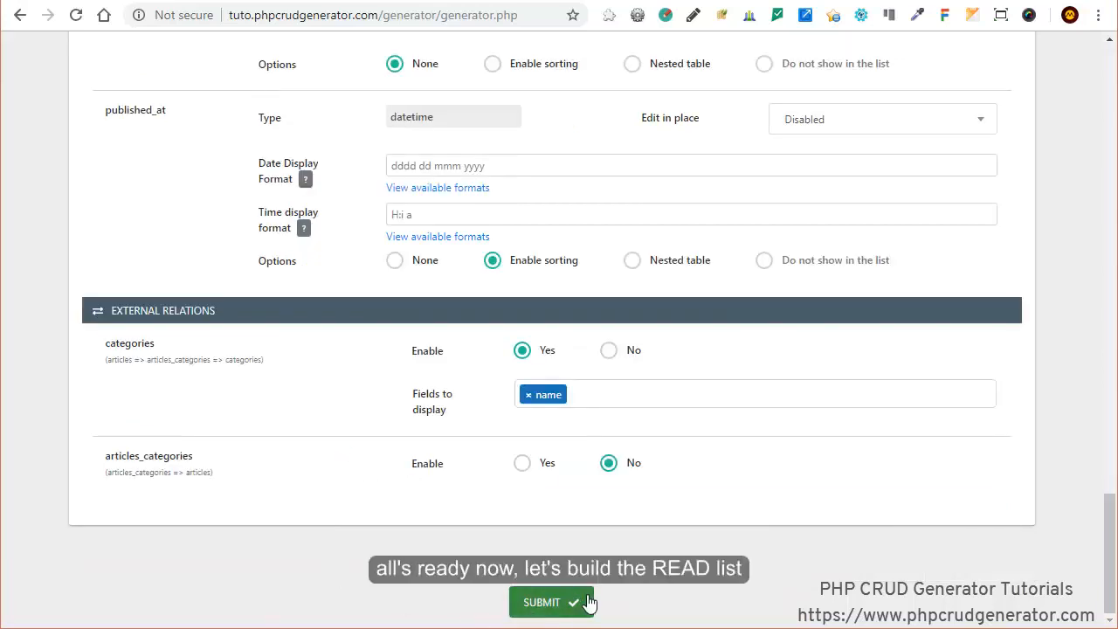
click(548, 603)
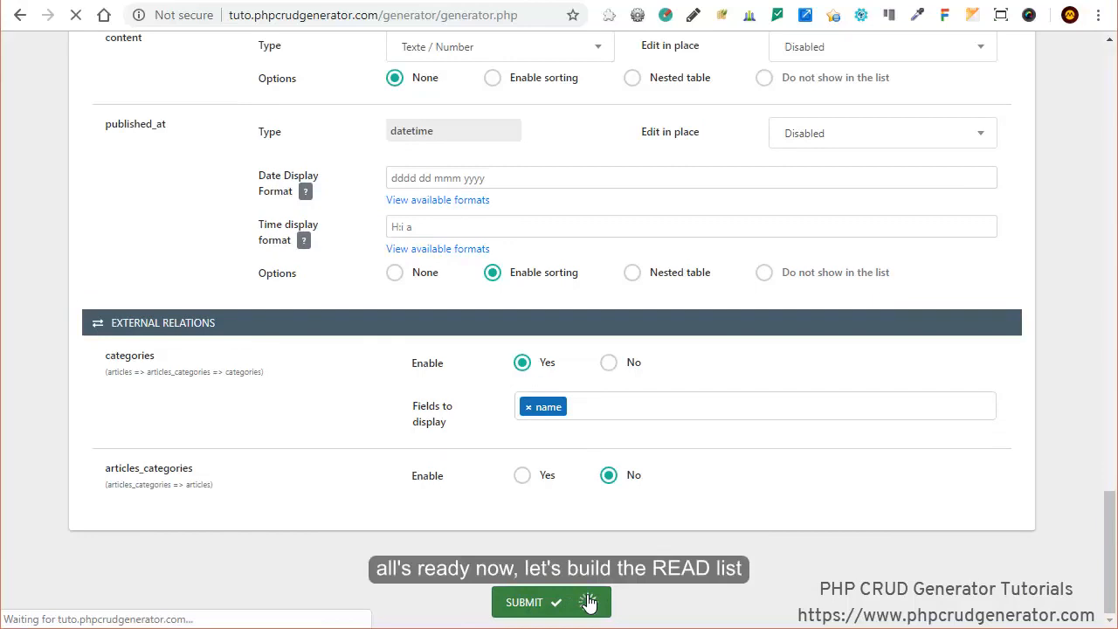
click(535, 602)
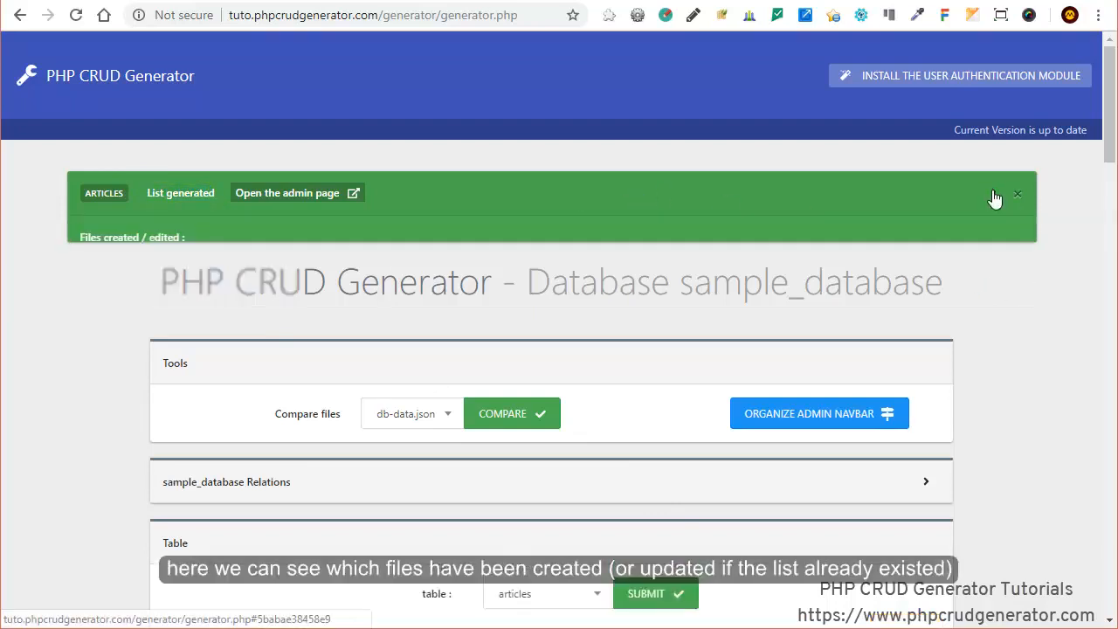
click(992, 192)
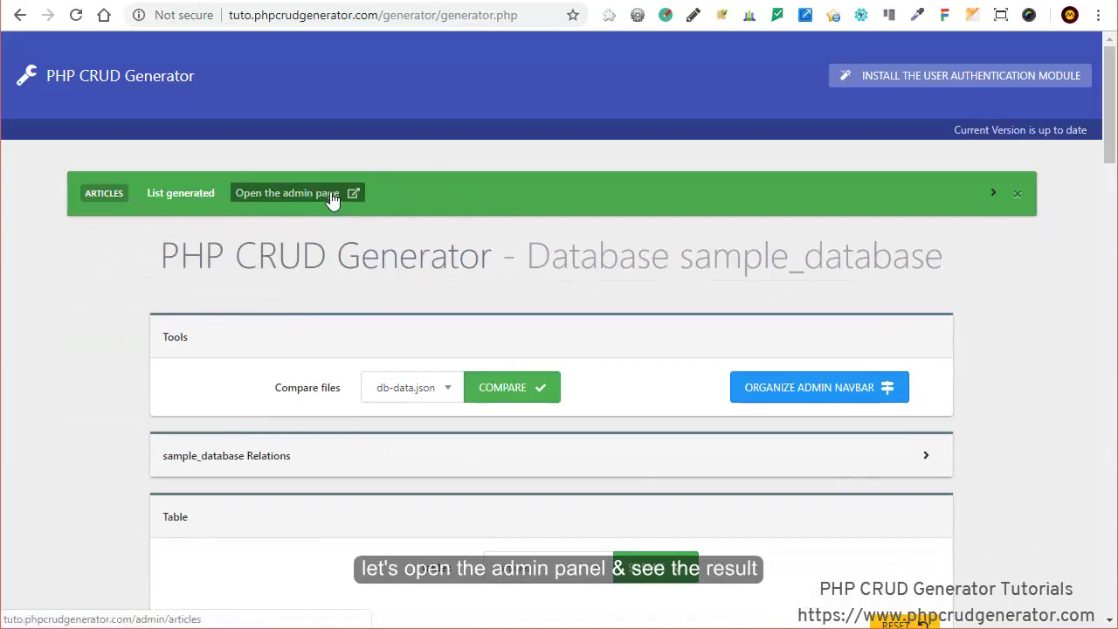
- Open the admin articles list, sort by id descending and edit article 500's title to 'luctus test'
click(297, 192)
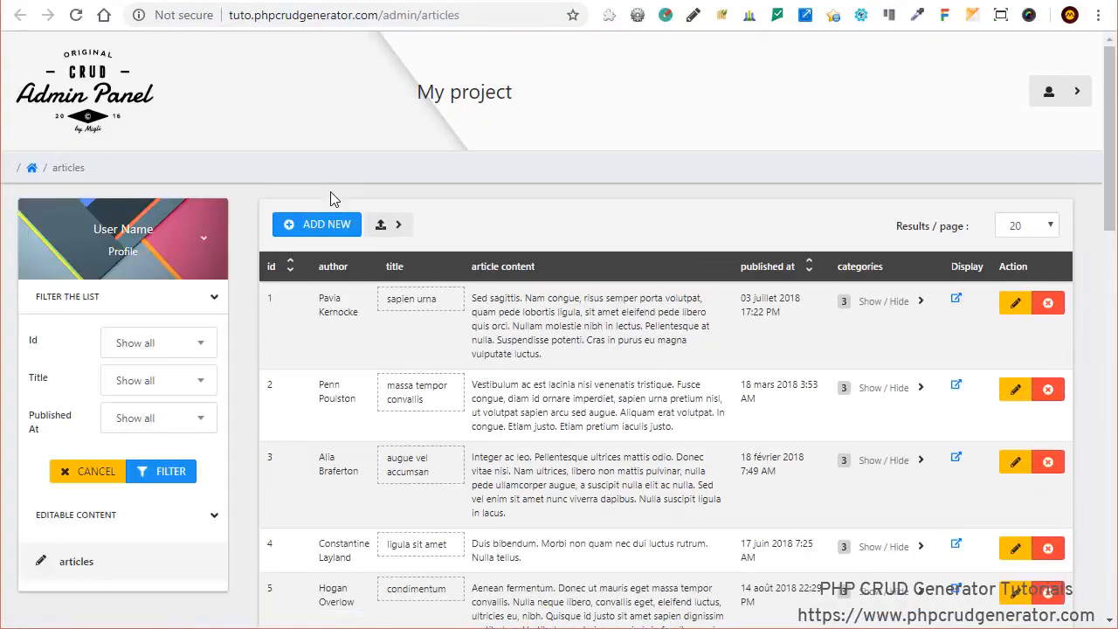
mouse_move(297, 294)
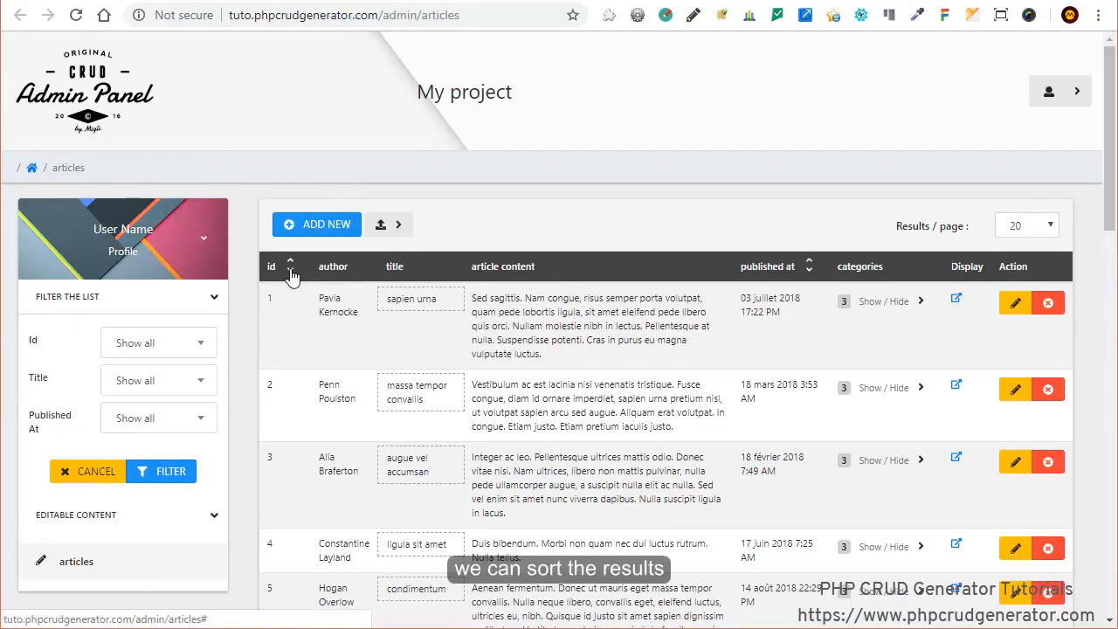
click(290, 262)
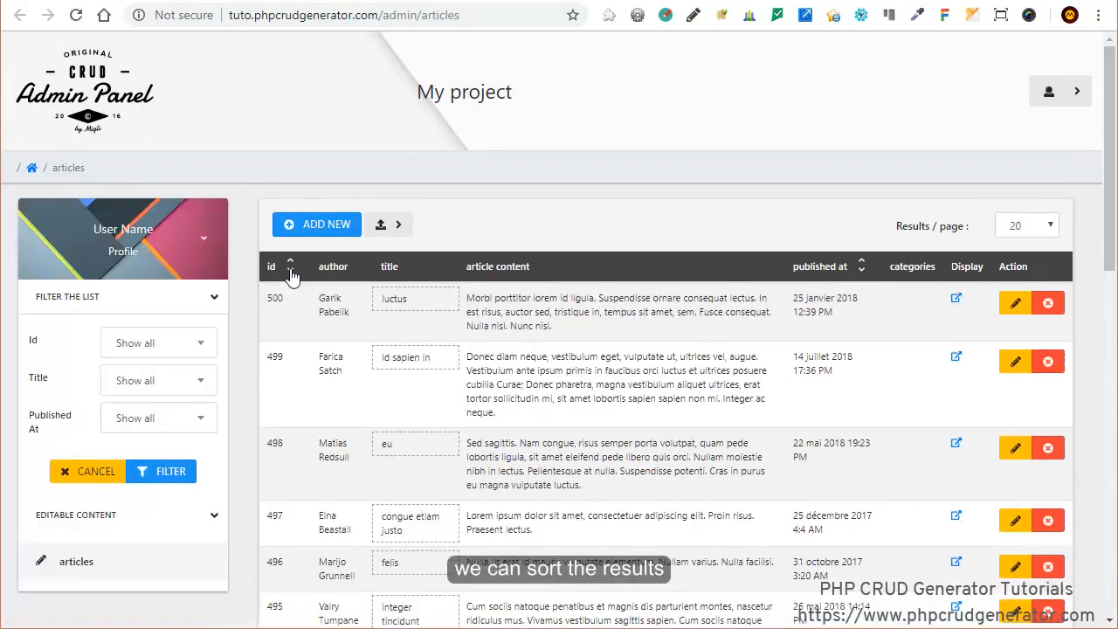
click(415, 297)
text( test)
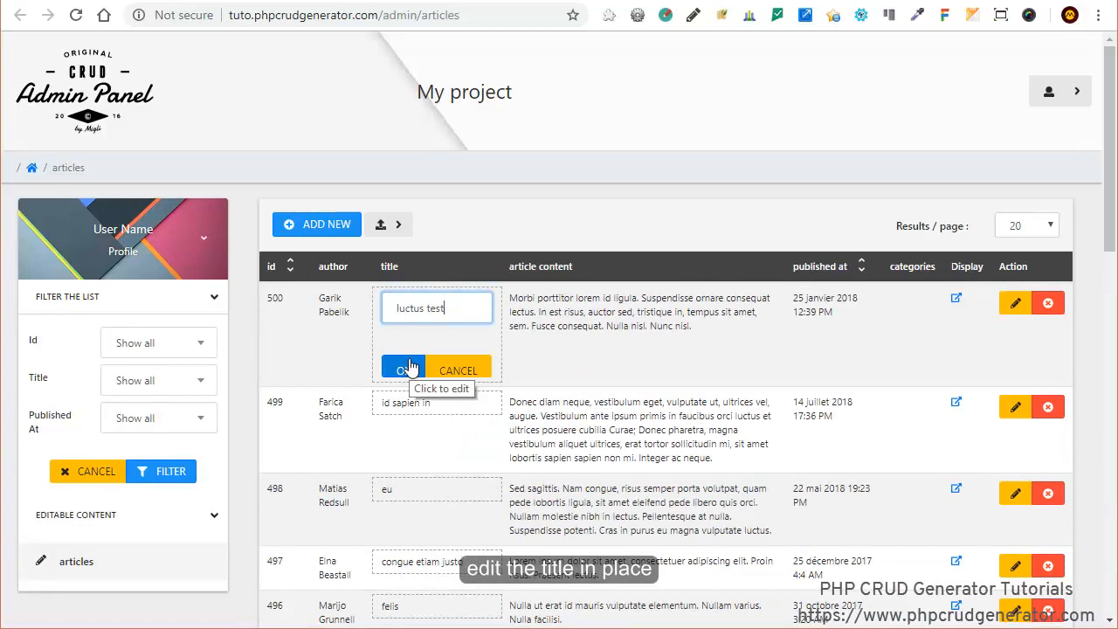
click(402, 369)
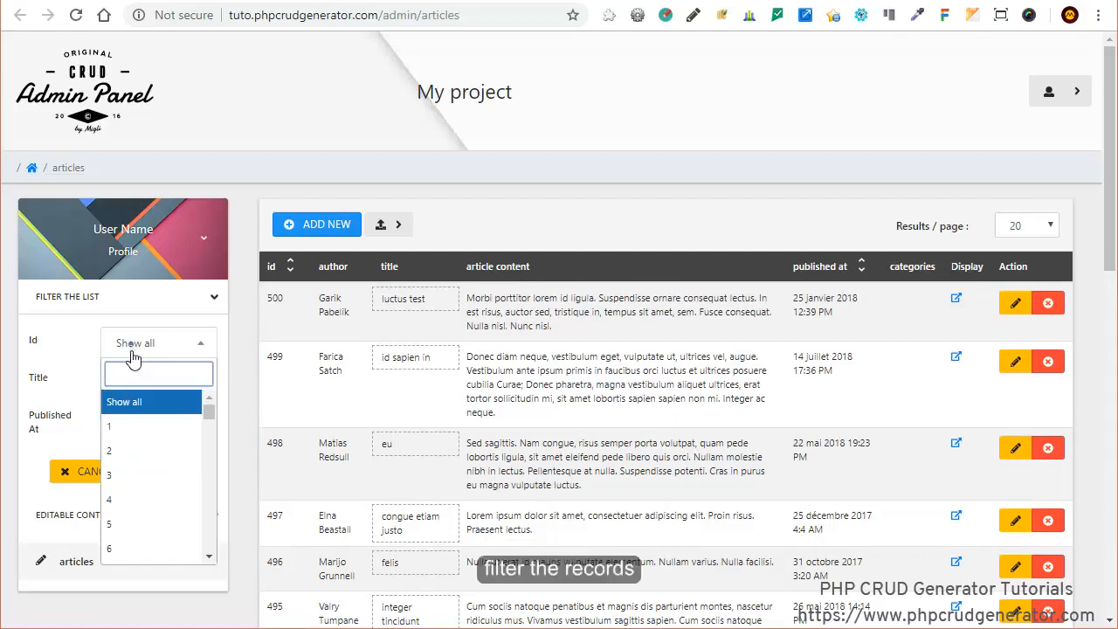
- Filter the list to Id 43, apply it and toggle article 43's nested categories table
text(43)
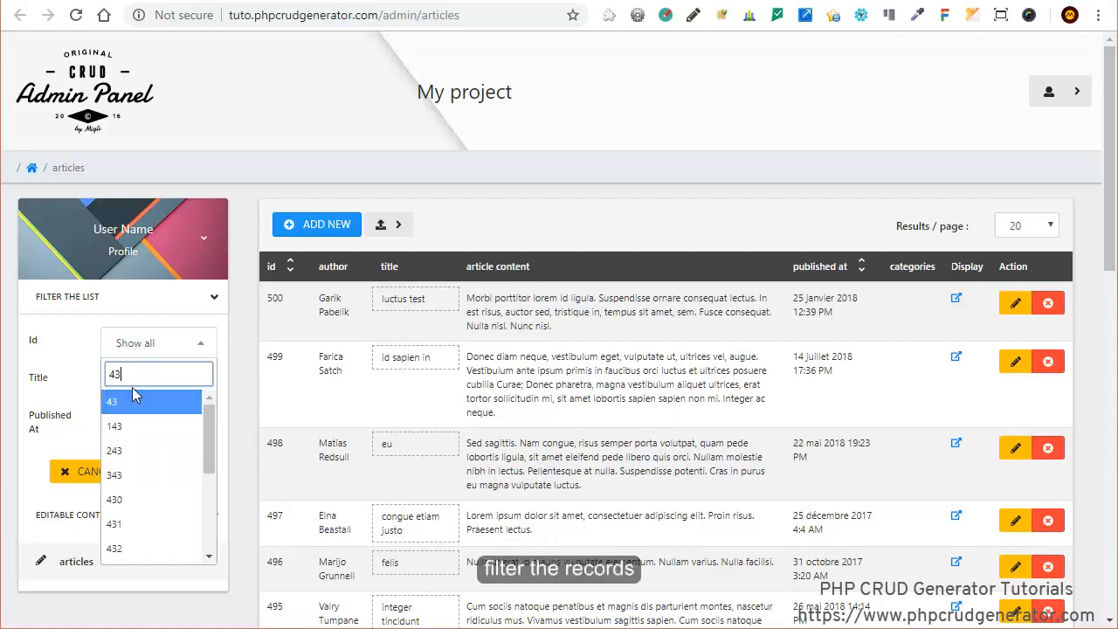
click(112, 402)
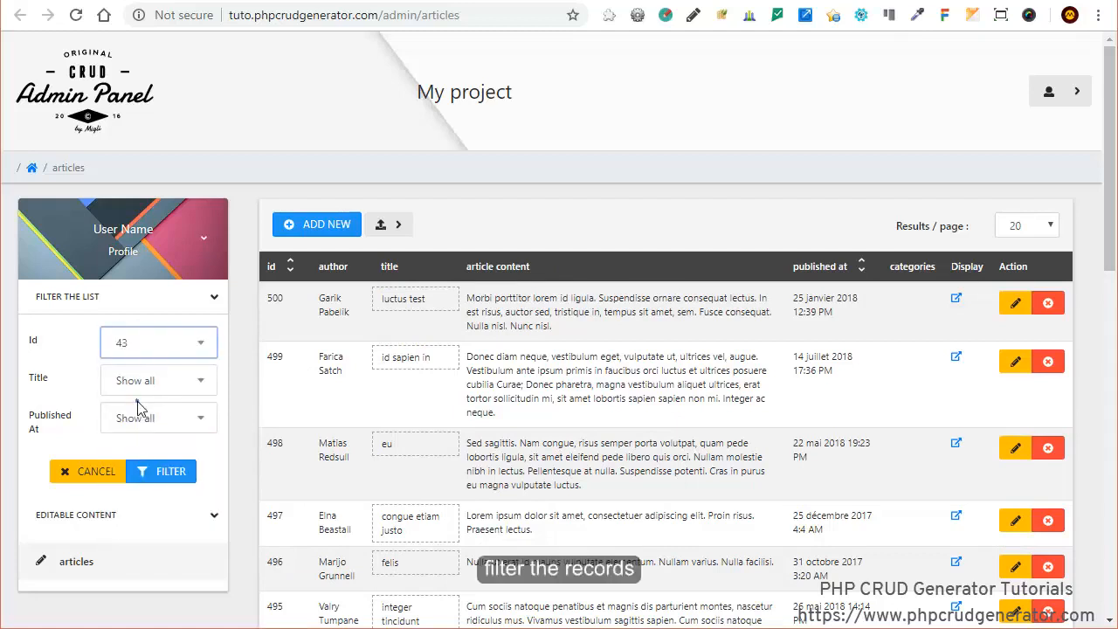
click(160, 471)
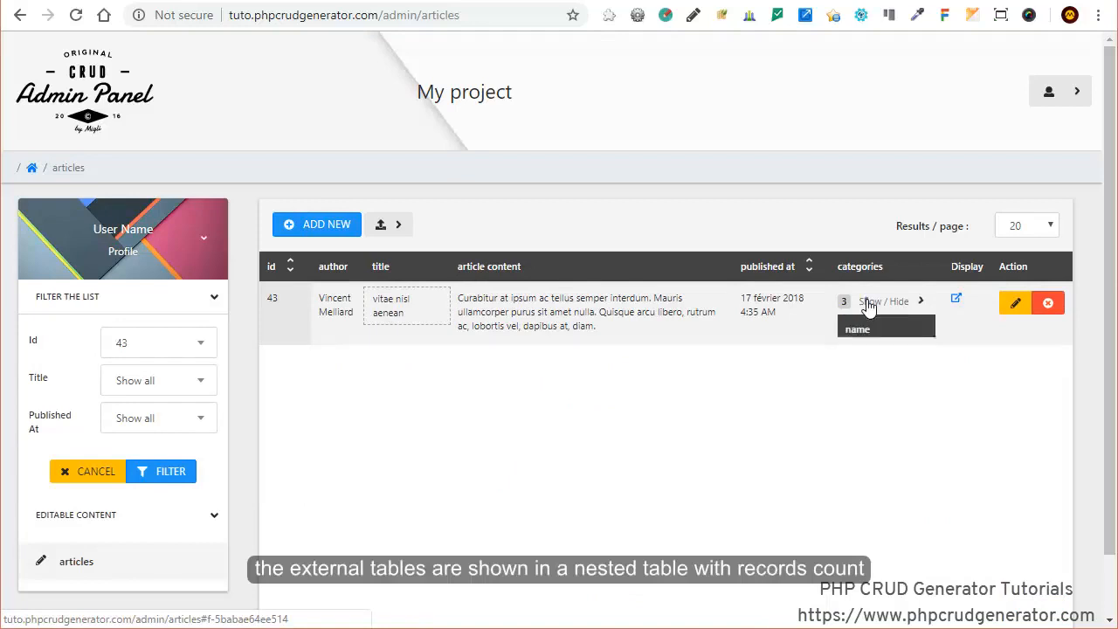
click(885, 301)
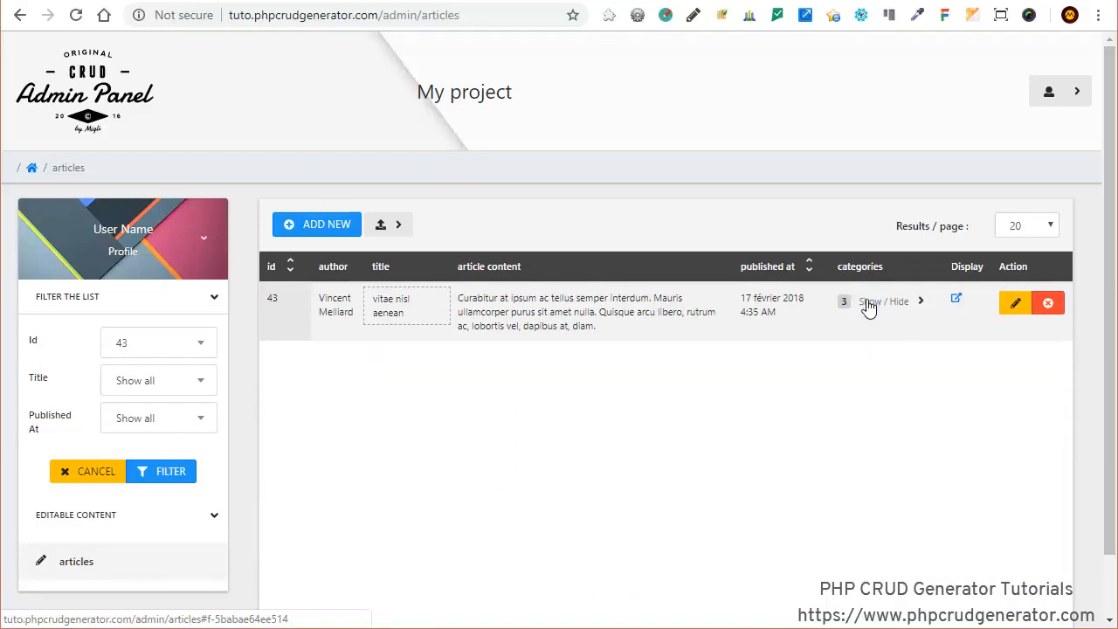
click(381, 224)
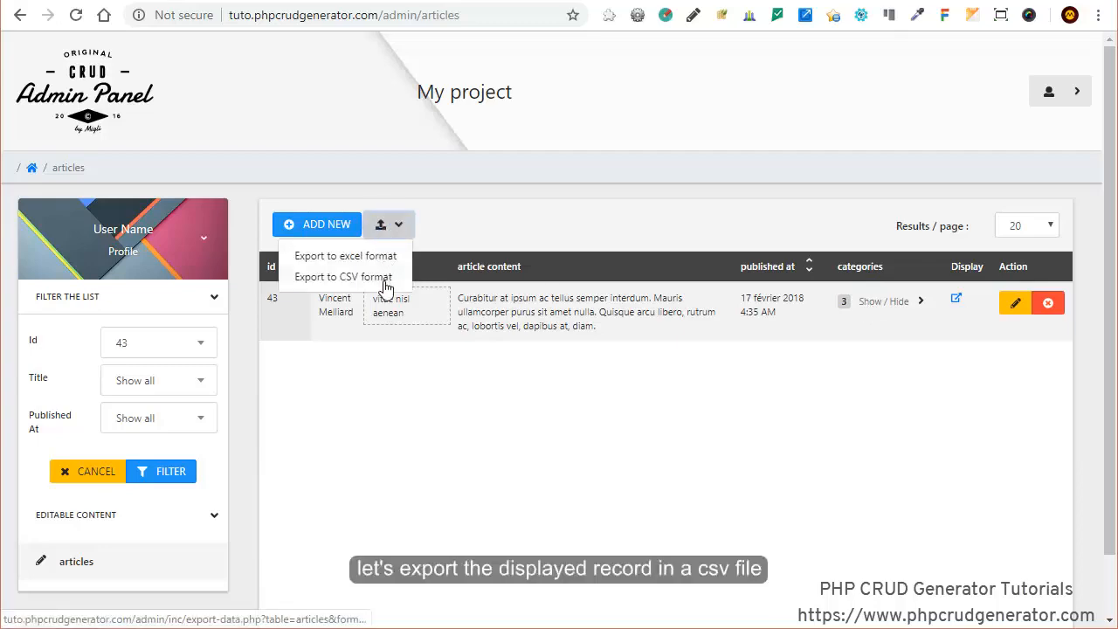
- Choose Export to CSV format for the filtered article, proposing articles.csv
click(342, 276)
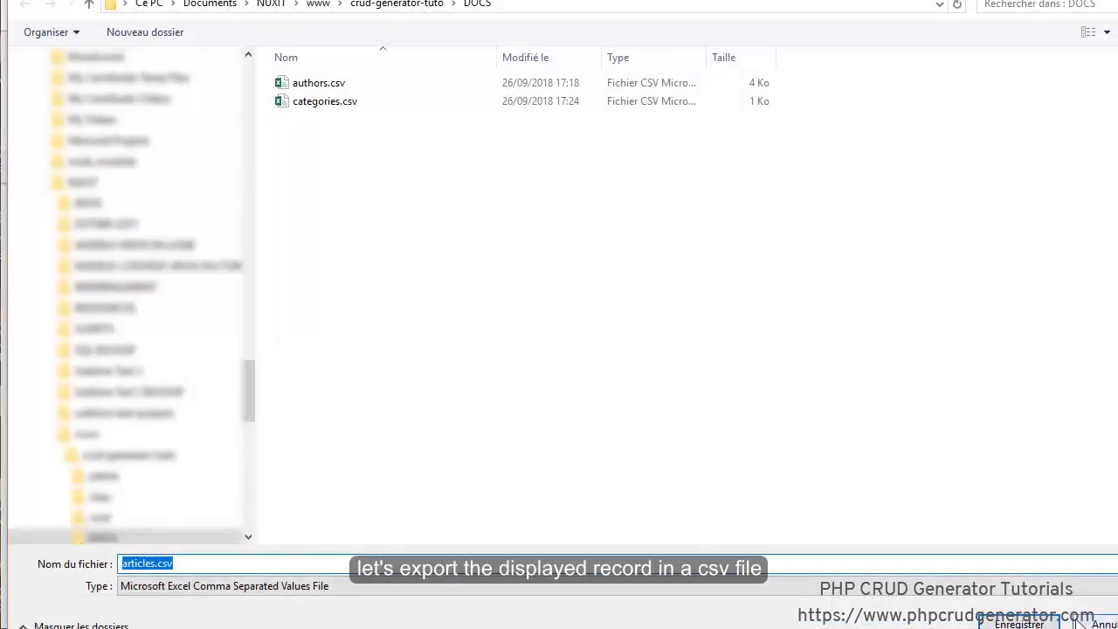